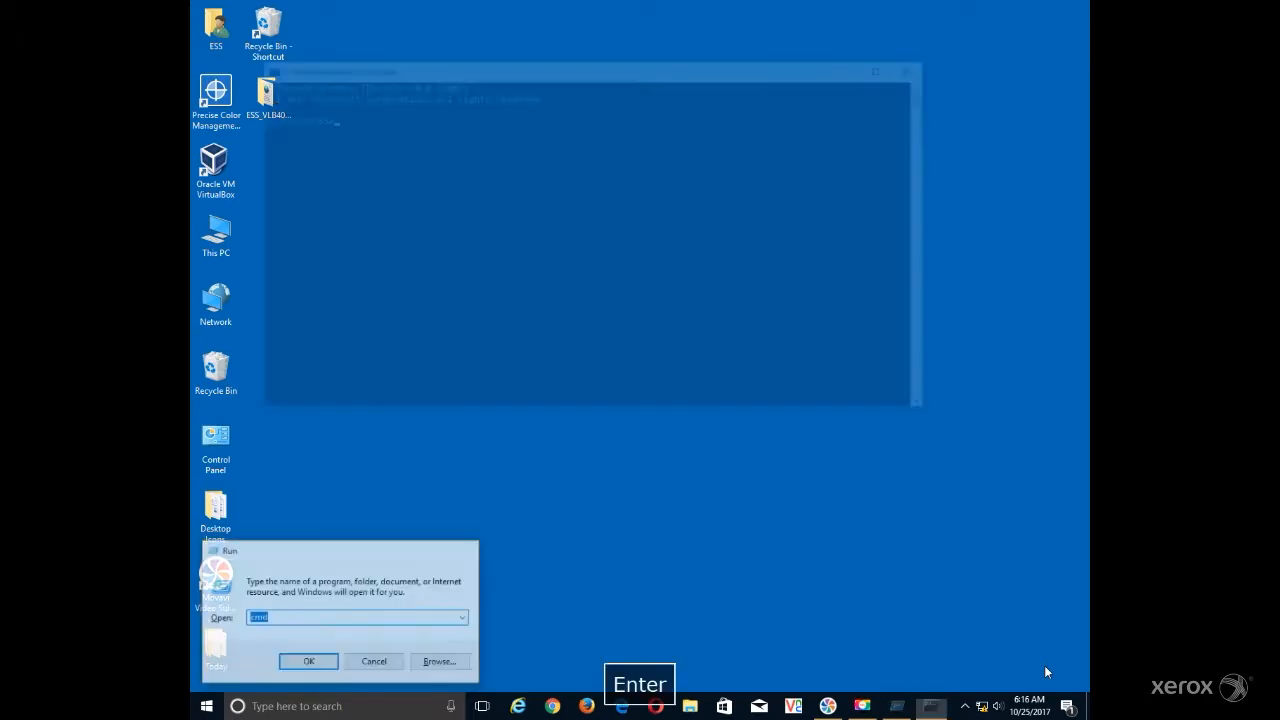
Step: Launch Command Prompt from Run and run ipconfig to list the network adapter configuration
{"action": "key", "text": "Enter"}
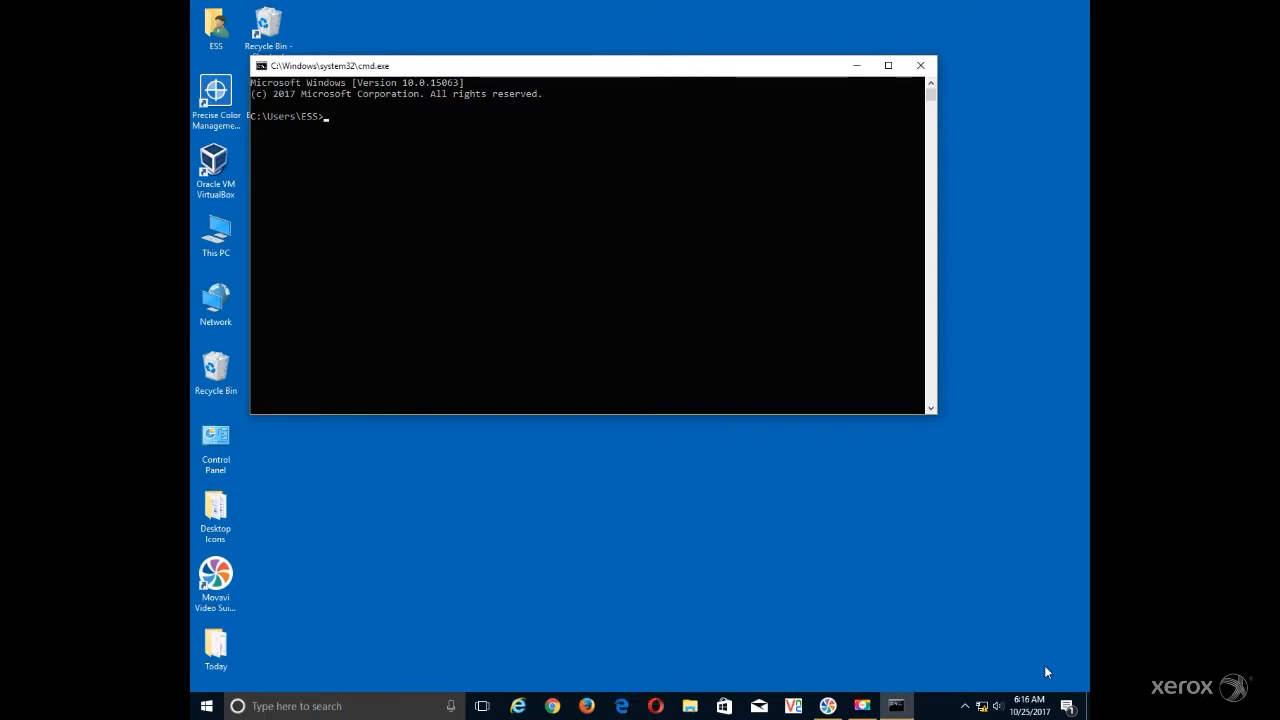
{"action": "type", "text": "ip"}
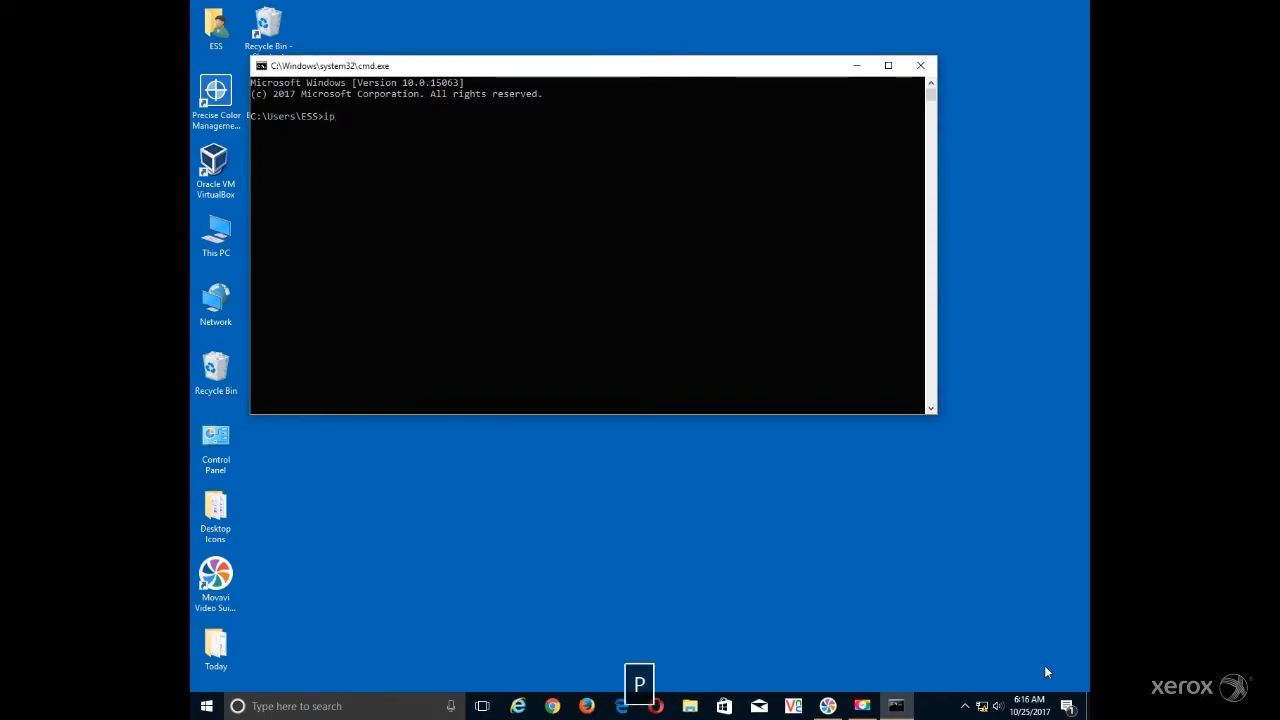
{"action": "type", "text": "config"}
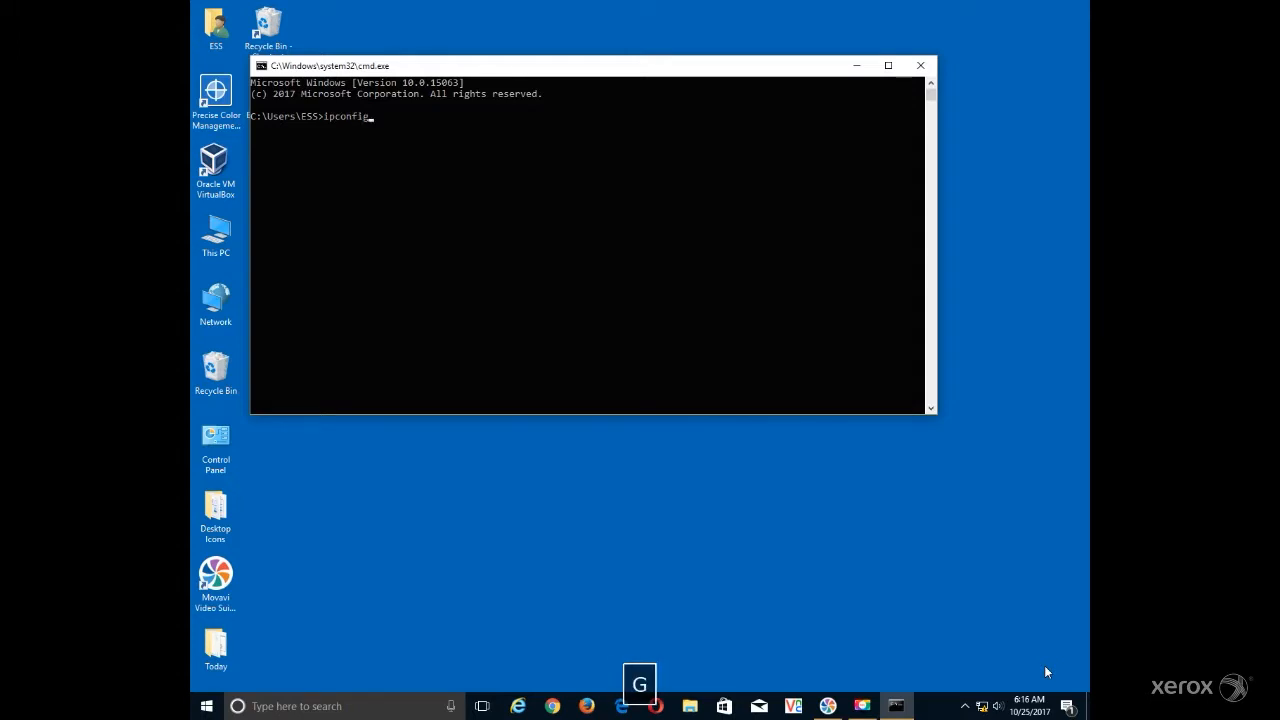
{"action": "key", "text": "Enter"}
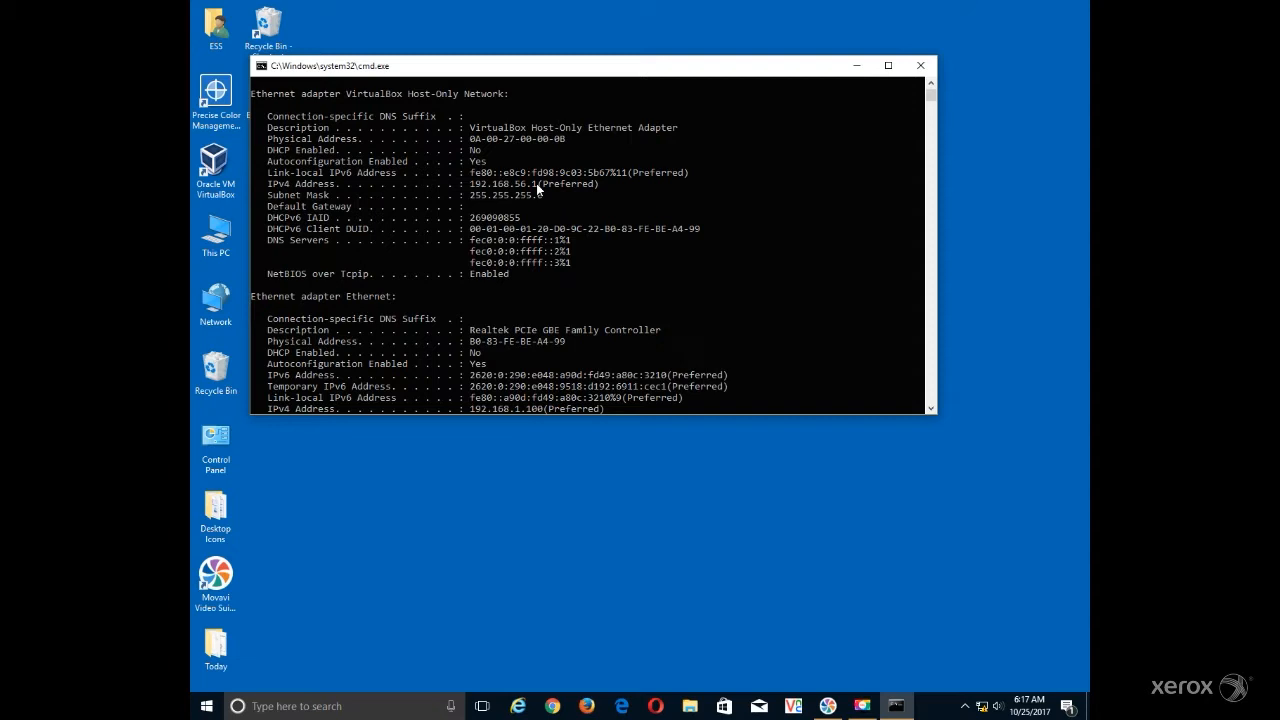
{"action": "mouse_move", "coordinate": [476, 148]}
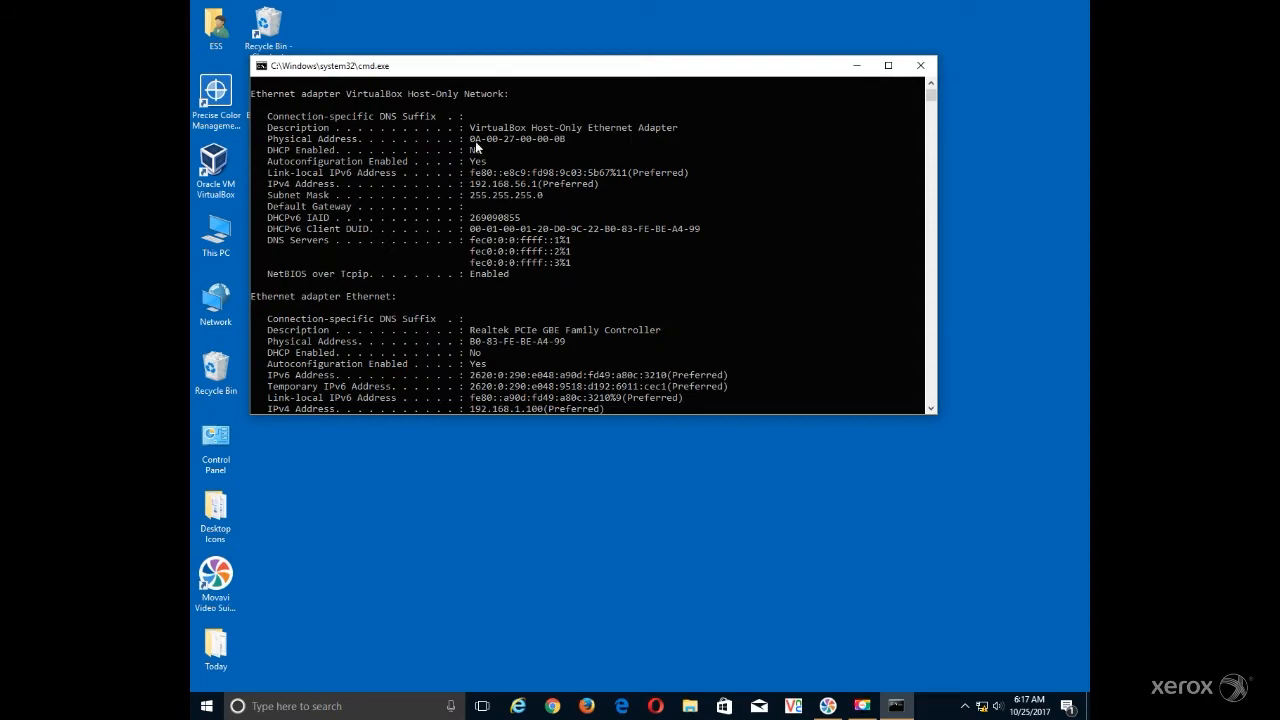
{"action": "mouse_move", "coordinate": [416, 100]}
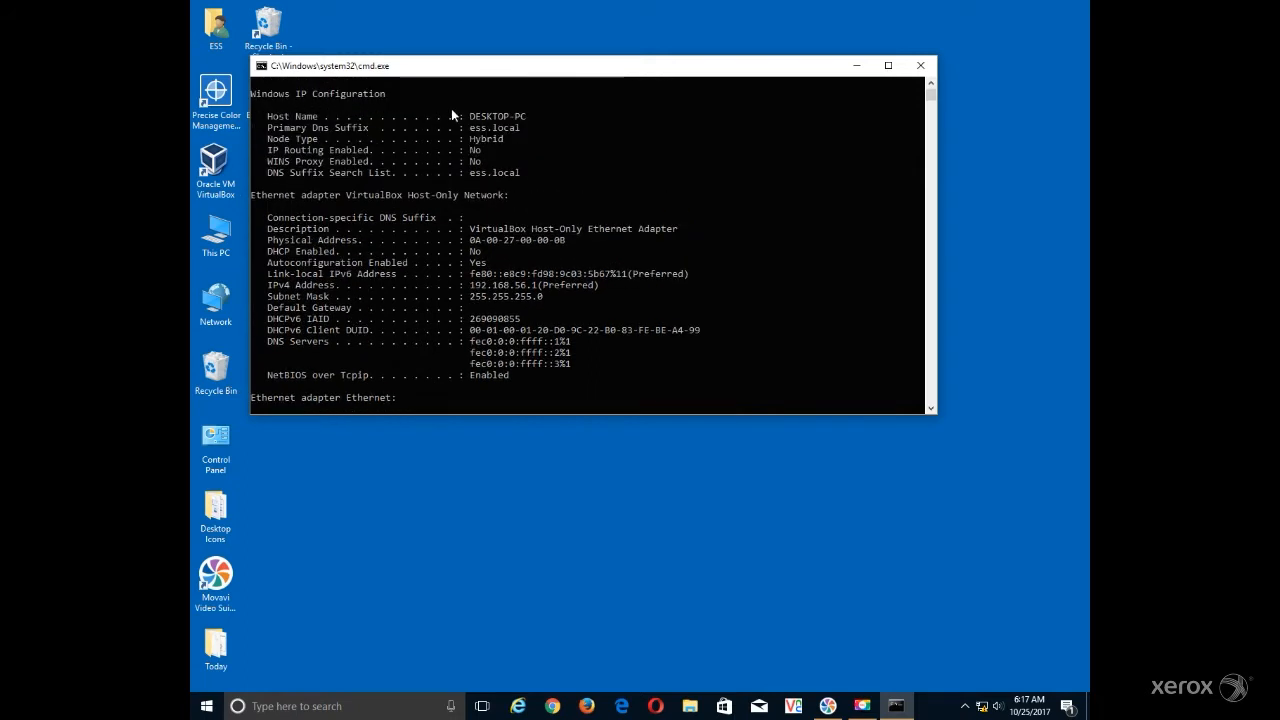
{"action": "mouse_move", "coordinate": [316, 120]}
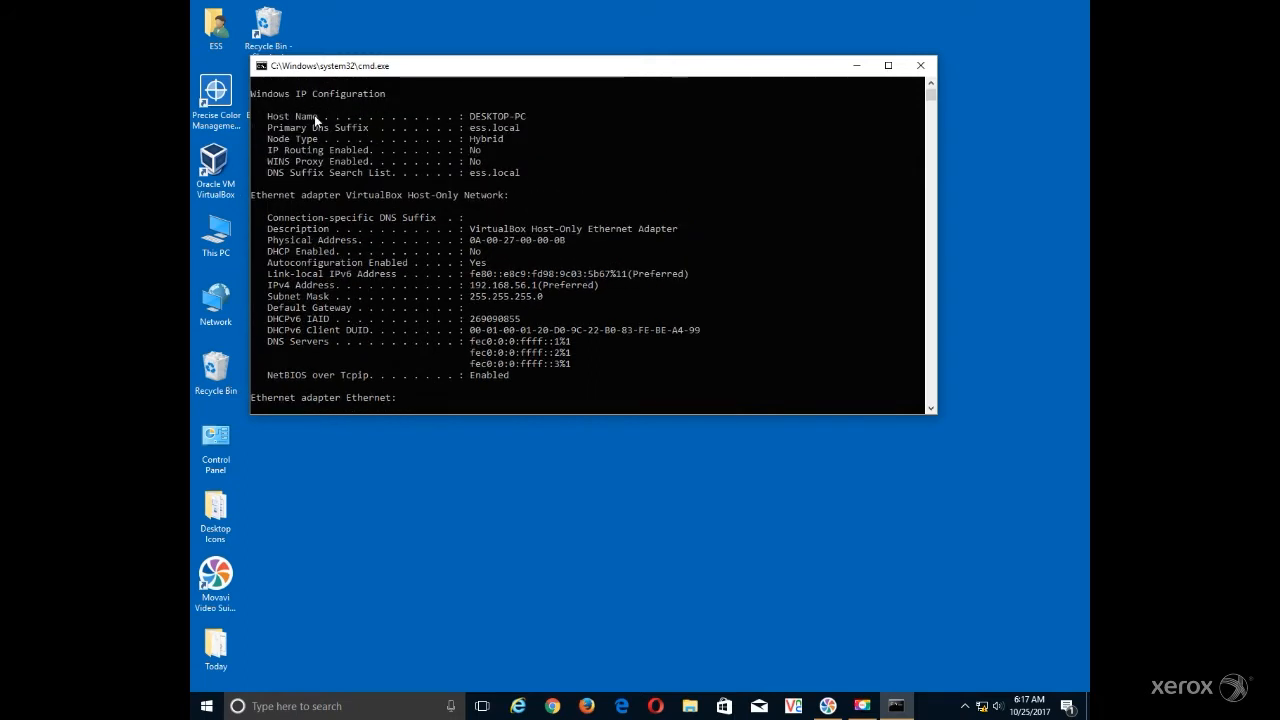
{"action": "mouse_move", "coordinate": [480, 124]}
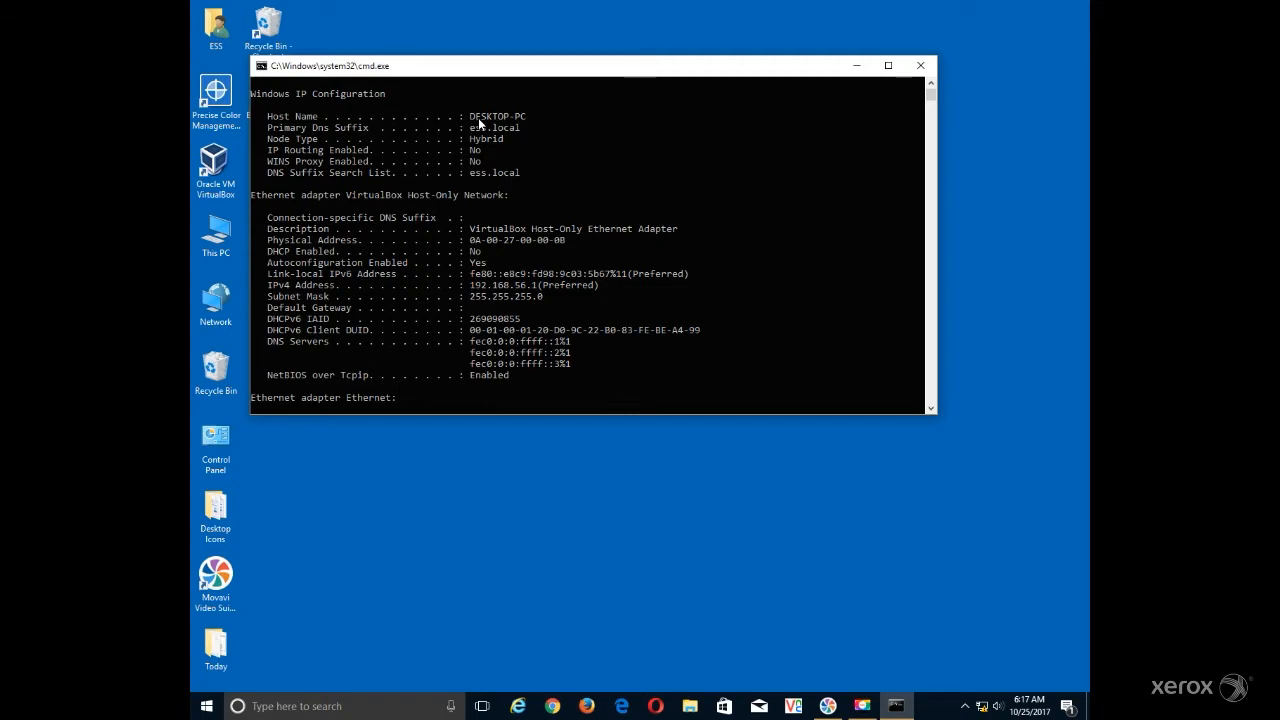